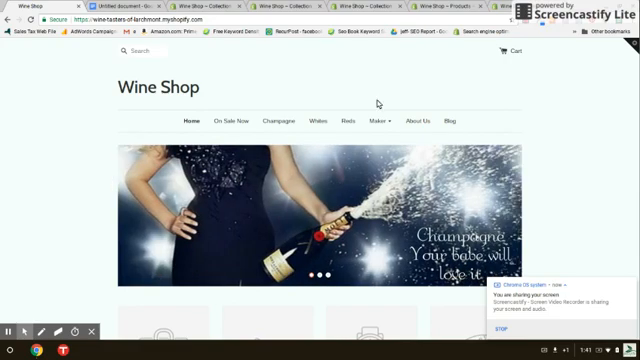
mouse_move(228, 122)
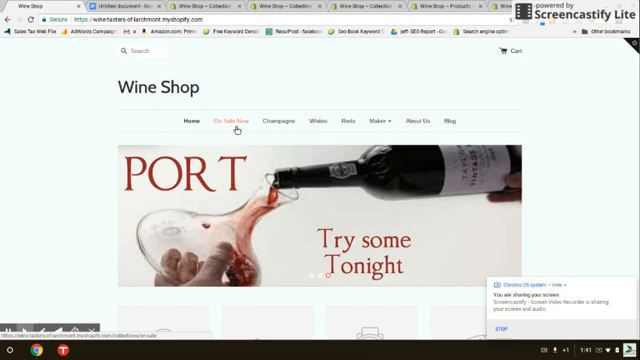
Switch to the store admin tab and reach Products > Collections
click(284, 122)
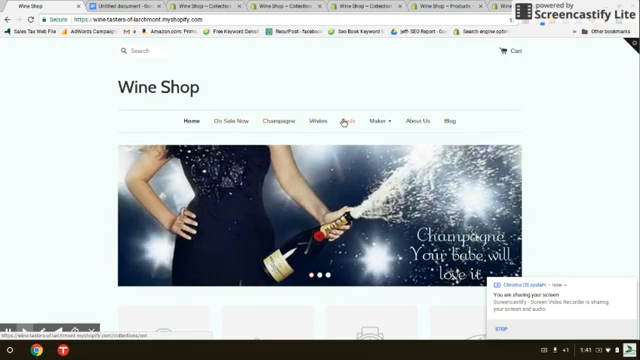
click(380, 122)
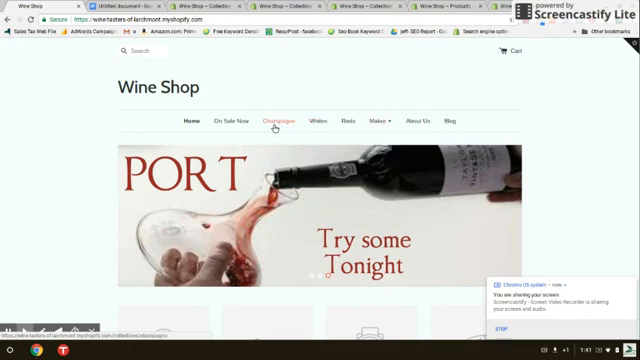
click(272, 122)
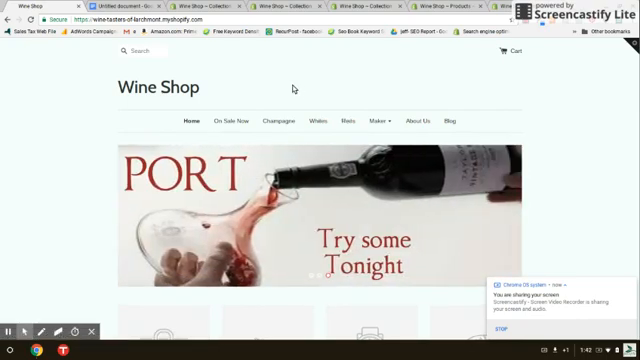
click(120, 8)
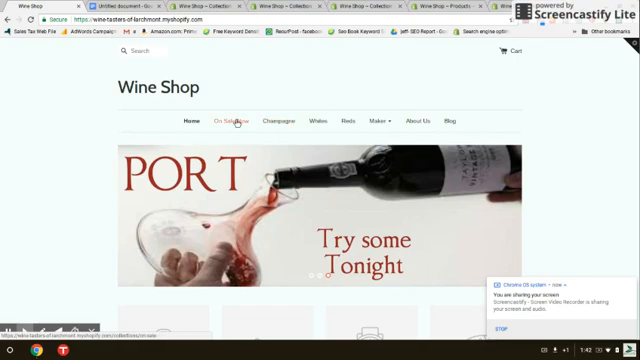
Open the Red collection and review its product type equals Red condition
click(380, 120)
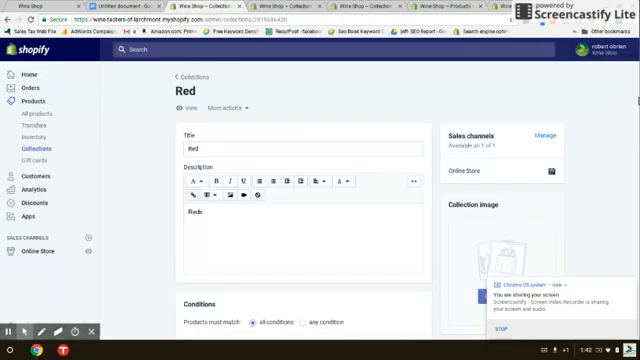
scroll(down, 3)
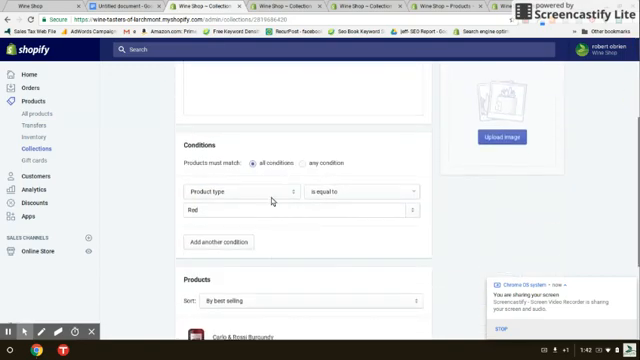
click(236, 190)
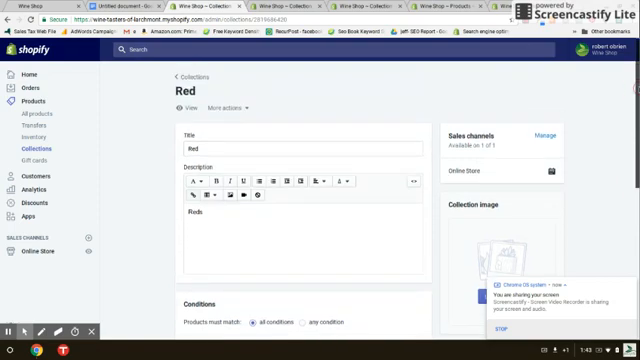
mouse_move(564, 80)
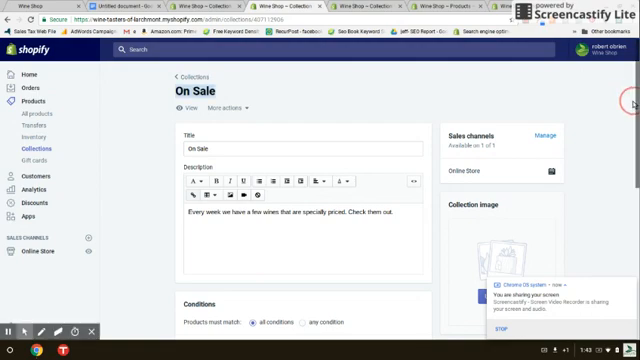
Scroll the On Sale collection down to its product tag equals 'on sale' condition
scroll(down, 3)
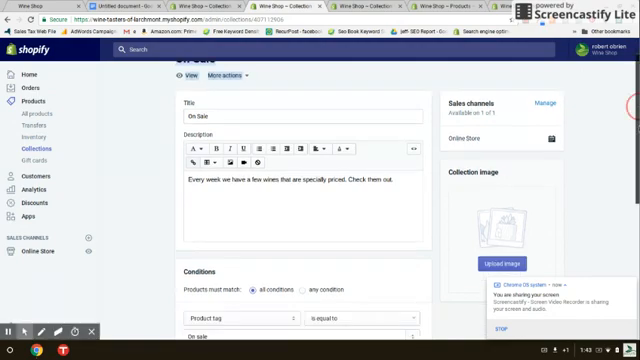
scroll(down, 3)
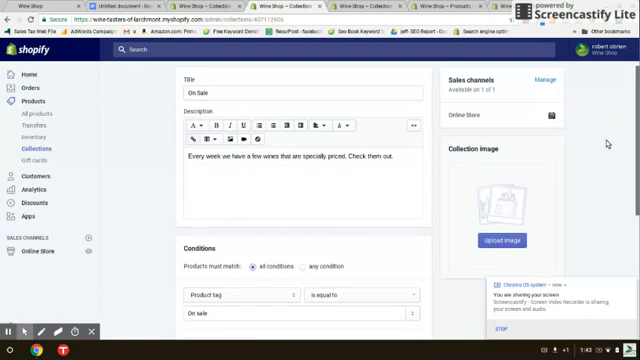
mouse_move(278, 236)
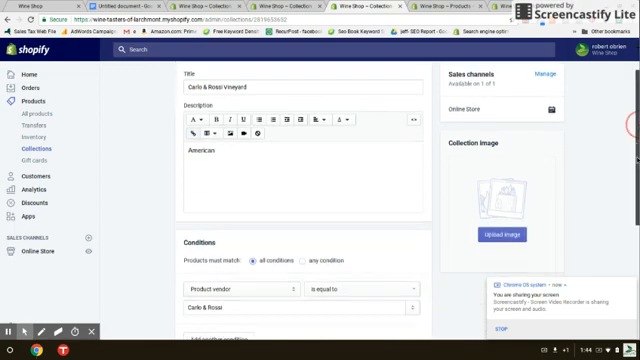
Review the Carlo & Rossi Vineyard vendor condition and open Carlo & Rossi Burgundy from its products
scroll(down, 3)
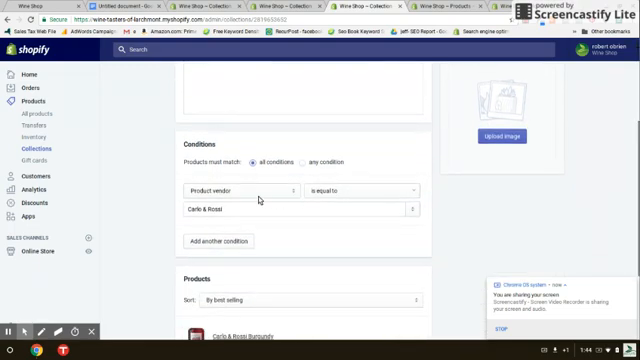
click(236, 190)
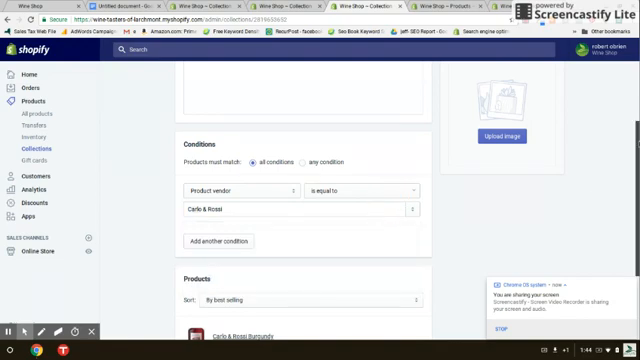
scroll(up, 3)
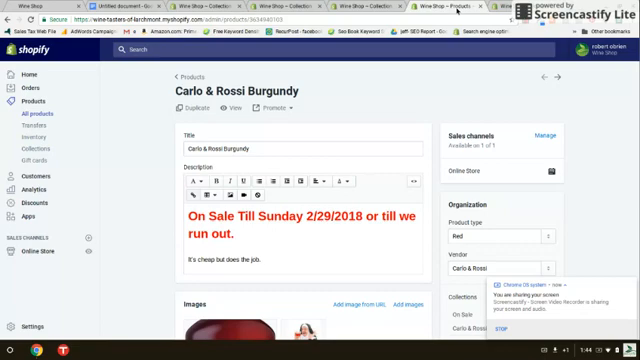
mouse_move(324, 104)
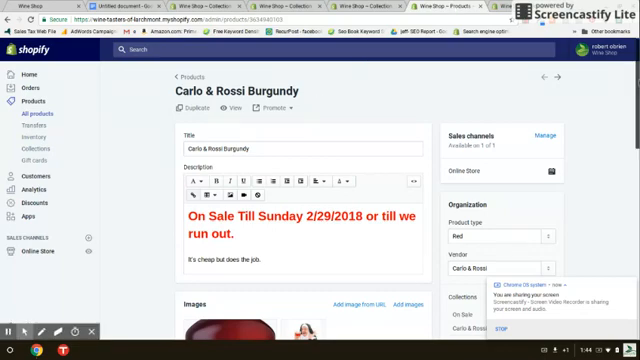
Scroll through Carlo & Rossi Burgundy's images, price with compare-at price, inventory and Collections panel
scroll(down, 3)
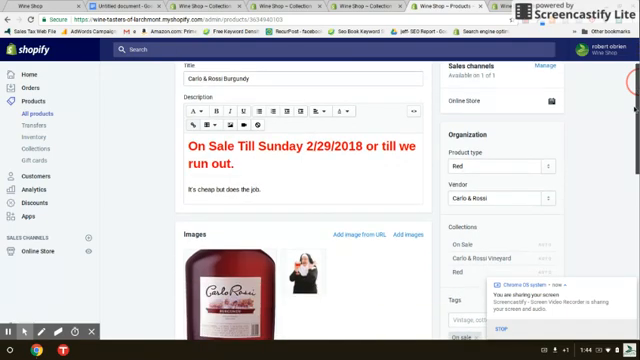
scroll(down, 3)
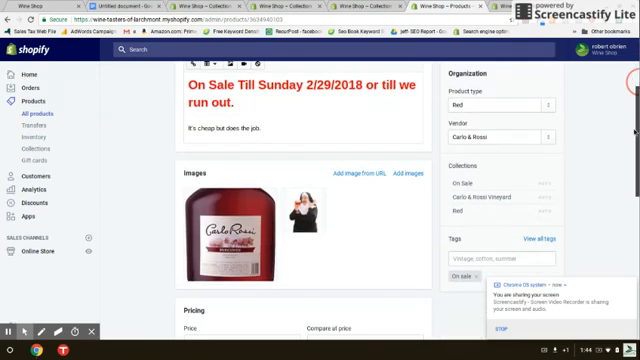
scroll(down, 3)
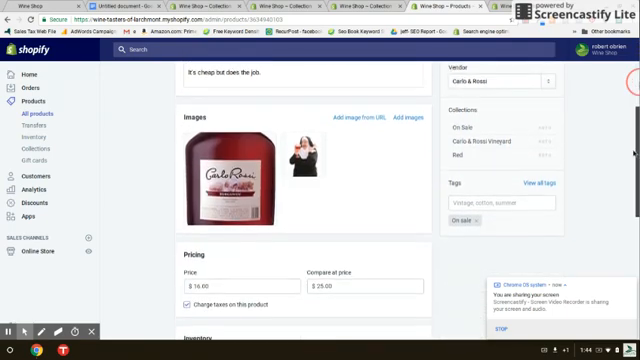
scroll(down, 3)
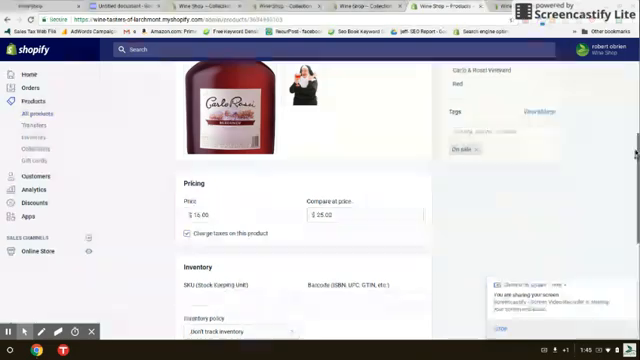
scroll(down, 3)
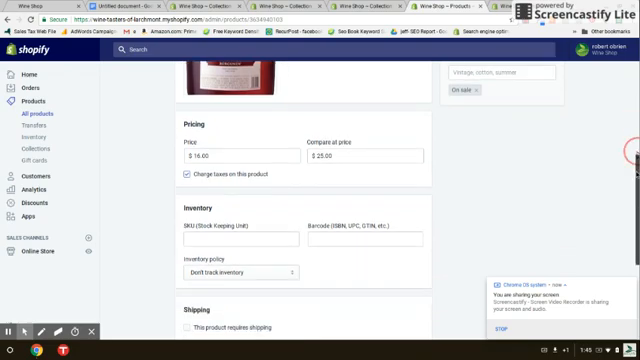
scroll(down, 3)
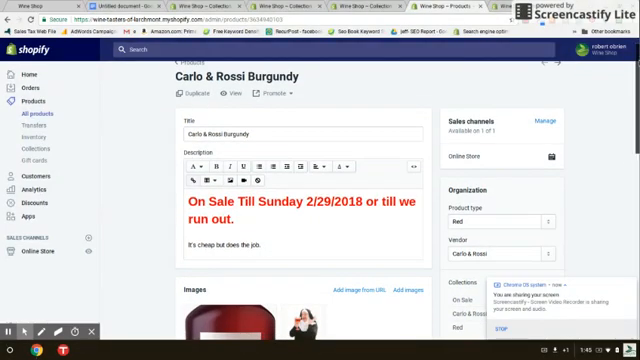
Assign Carlo & Rossi Burgundy, type Red and vendor Carlo & Rossi, to On Sale, Carlo & Rossi Vineyard and Red
scroll(down, 3)
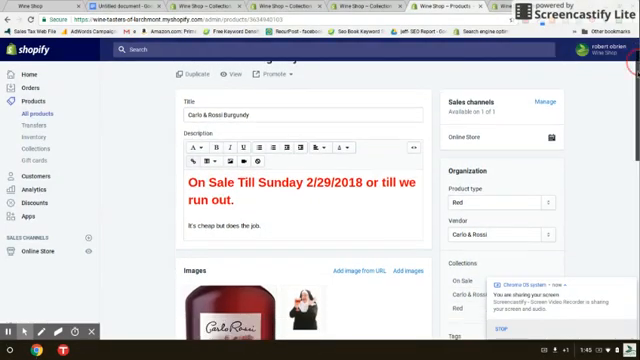
scroll(down, 3)
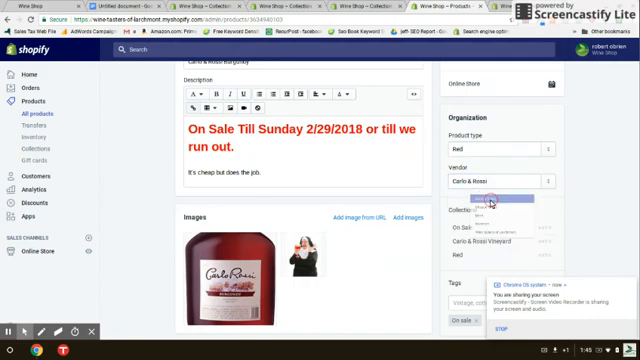
scroll(down, 3)
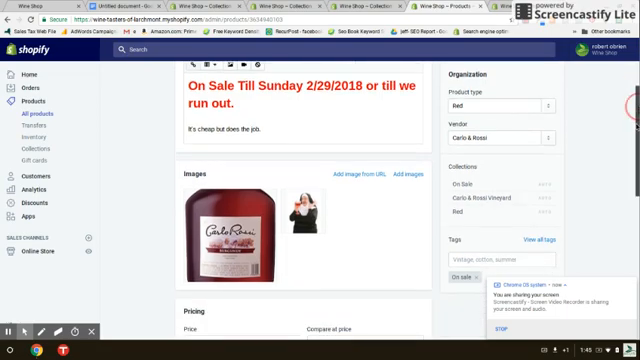
scroll(down, 3)
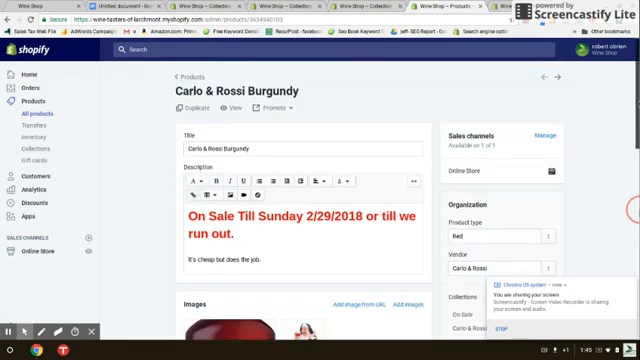
scroll(down, 3)
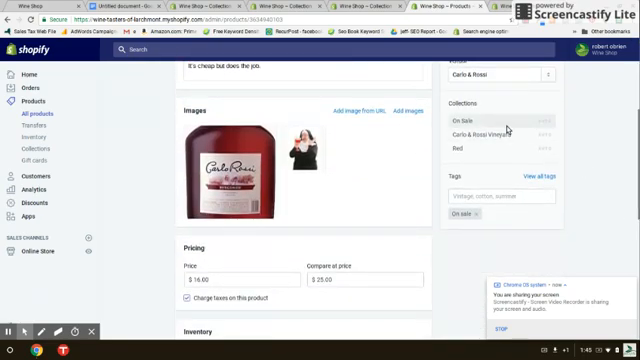
mouse_move(488, 122)
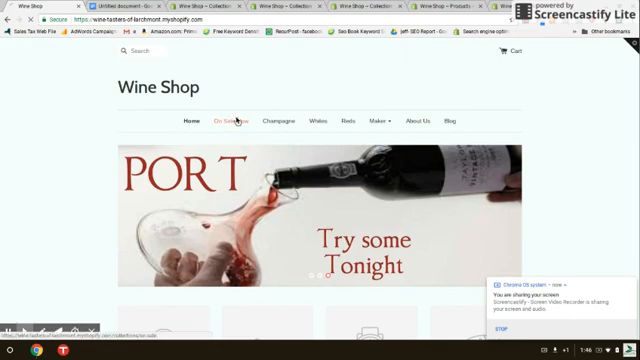
Browse the storefront Collections to Carlo & Rossi Vineyard and expand the Makers menu
click(214, 120)
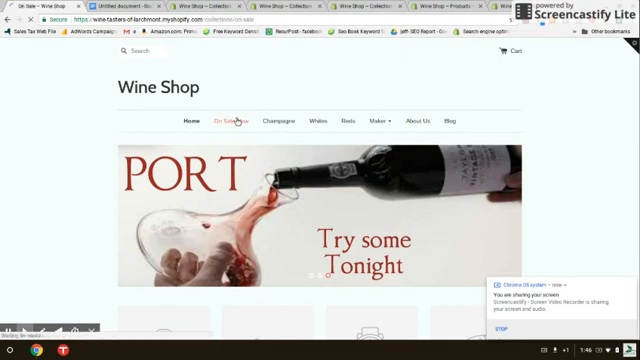
click(224, 120)
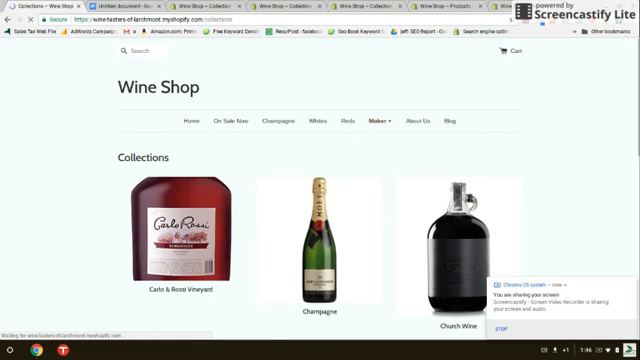
mouse_move(262, 162)
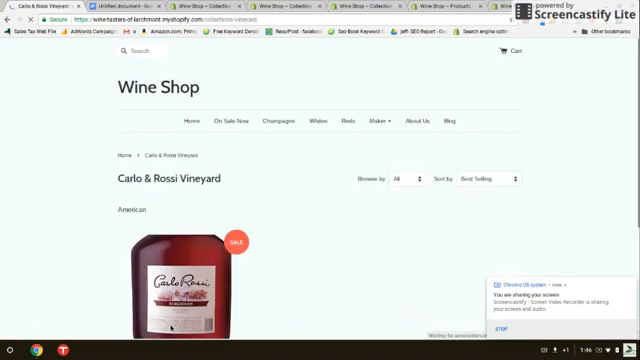
click(376, 120)
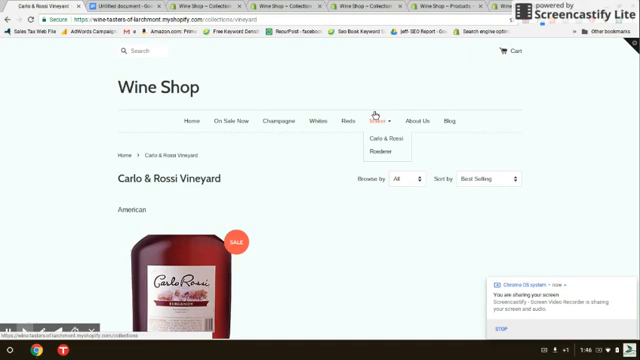
mouse_move(364, 104)
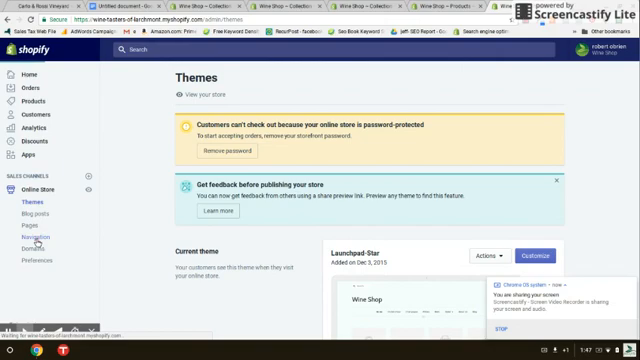
Open Navigation under Online Store to reach the Main Menu items
click(44, 212)
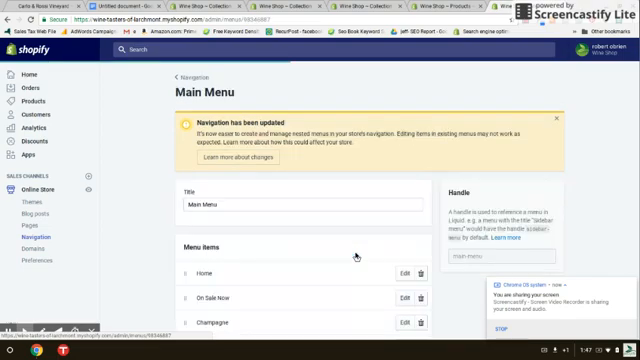
Add a 'Moet' item under Makers linked to the Moet collection and save the main menu
scroll(down, 3)
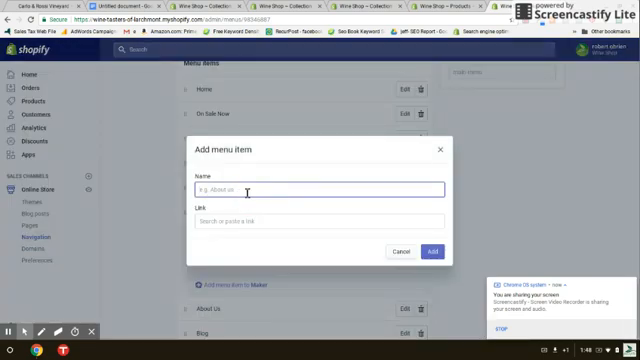
text(Moet)
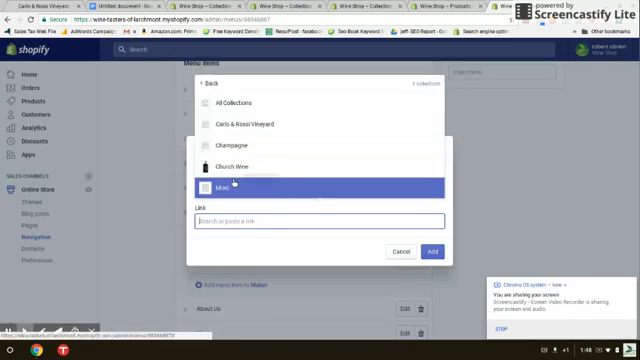
click(218, 188)
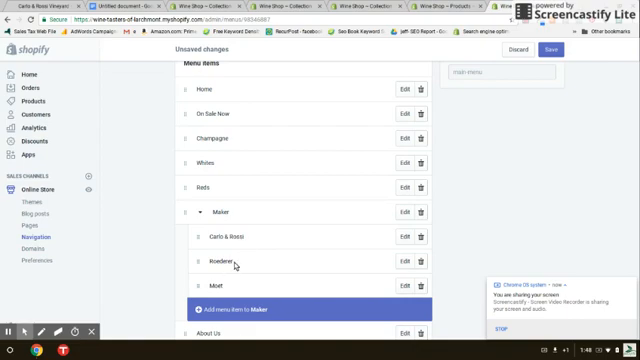
mouse_move(566, 76)
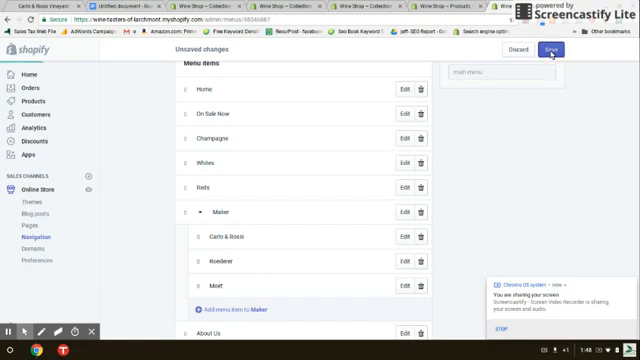
click(568, 52)
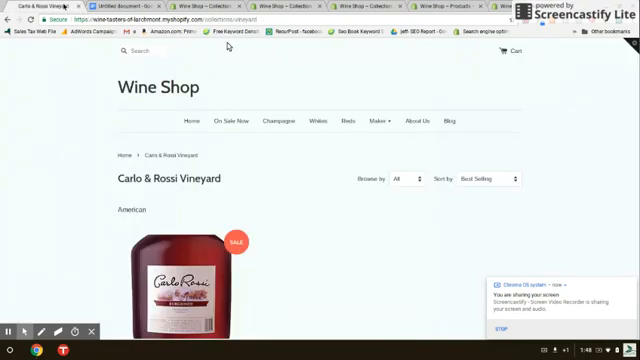
Expand the storefront Makers dropdown to confirm its maker entries such as Carlo & Rossi
click(380, 120)
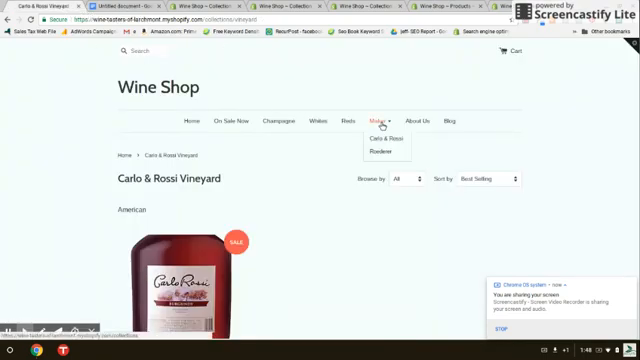
mouse_move(378, 128)
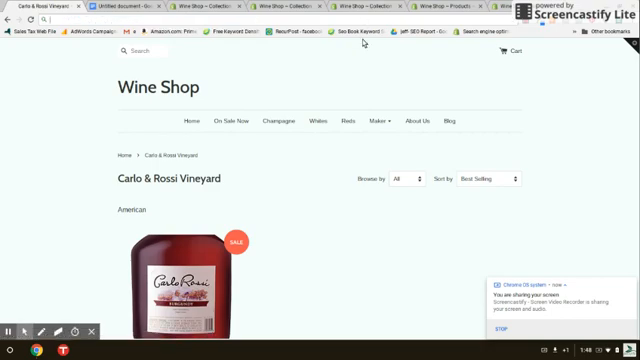
mouse_move(398, 68)
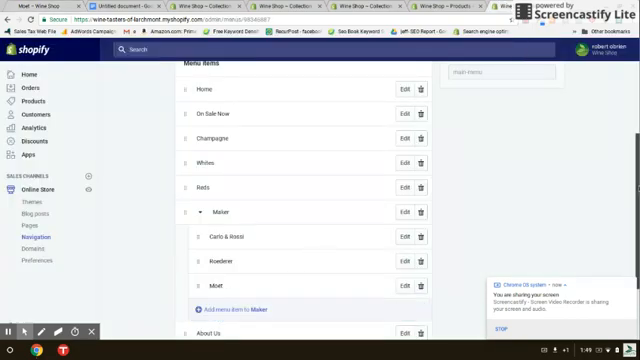
Add a top-level 'Rose' menu item and choose the collection it links to
scroll(down, 3)
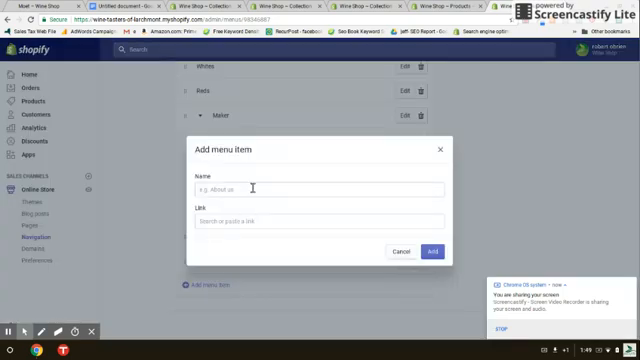
text(Rose)
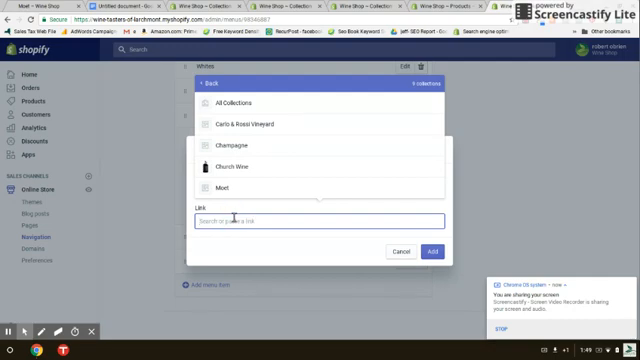
click(230, 192)
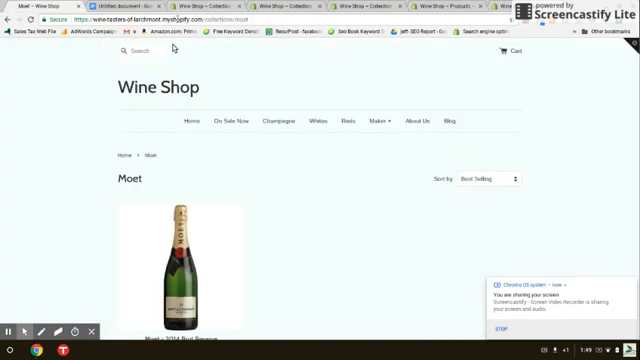
mouse_move(270, 94)
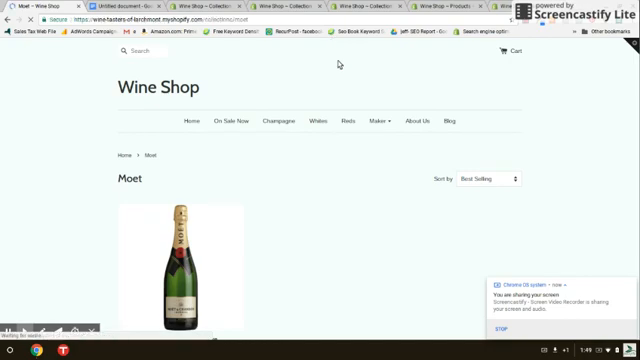
Return to the Main Menu editor showing the new top-level Rose item
click(380, 120)
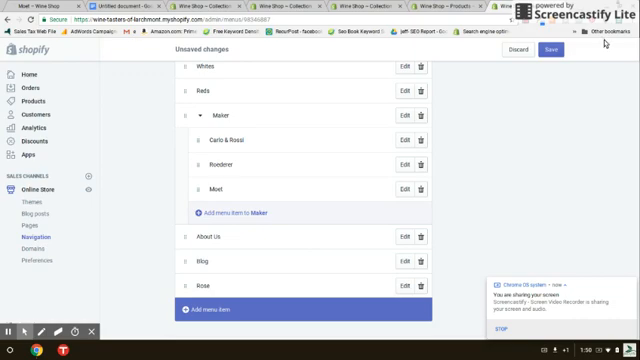
Save the Main Menu so Rose shows in the storefront navigation
click(580, 54)
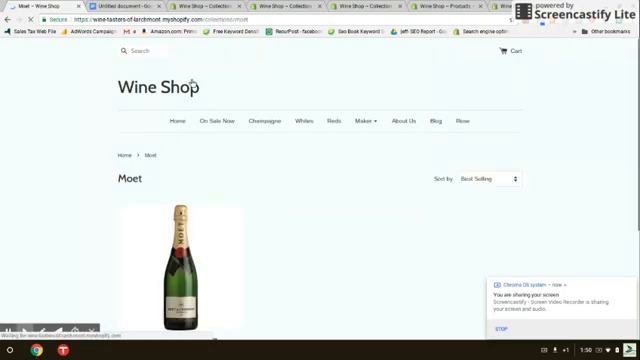
mouse_move(464, 122)
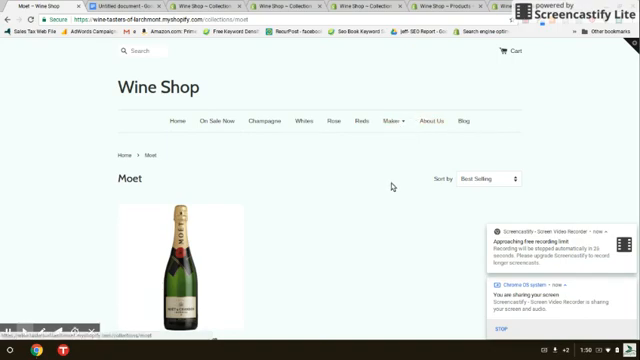
From the Makers submenu, go to the Carlo & Rossi Vineyard collection page
click(394, 124)
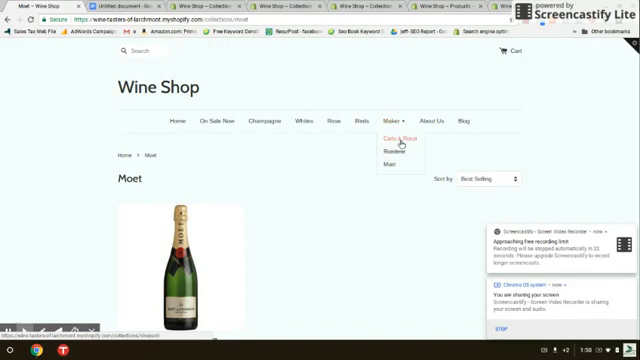
click(388, 136)
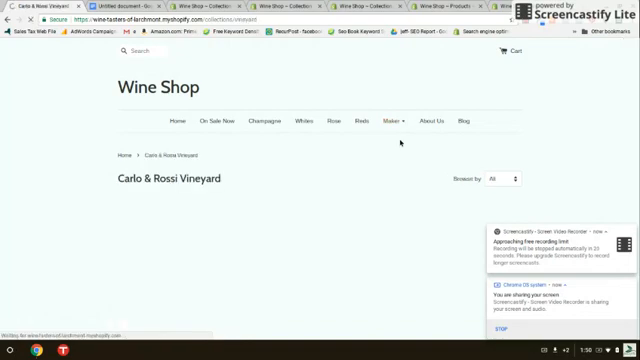